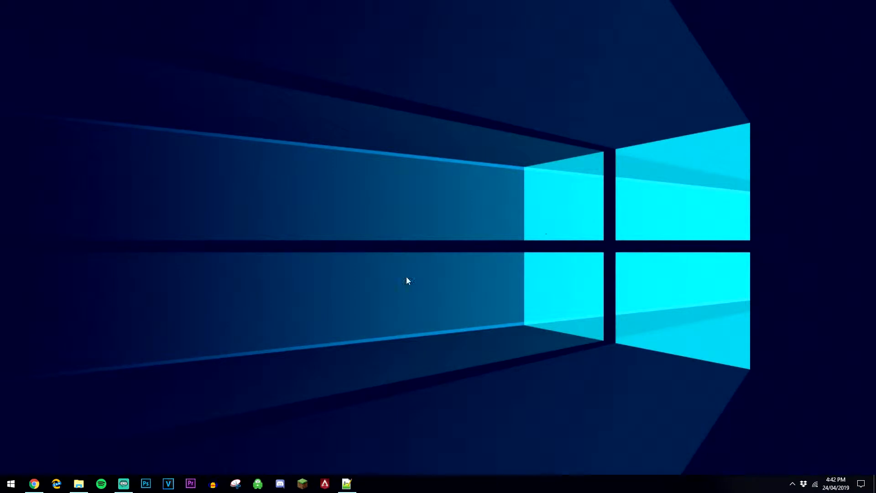
Show the Discord installation fix video's description with its bit.ly download links.
left_click(33, 484)
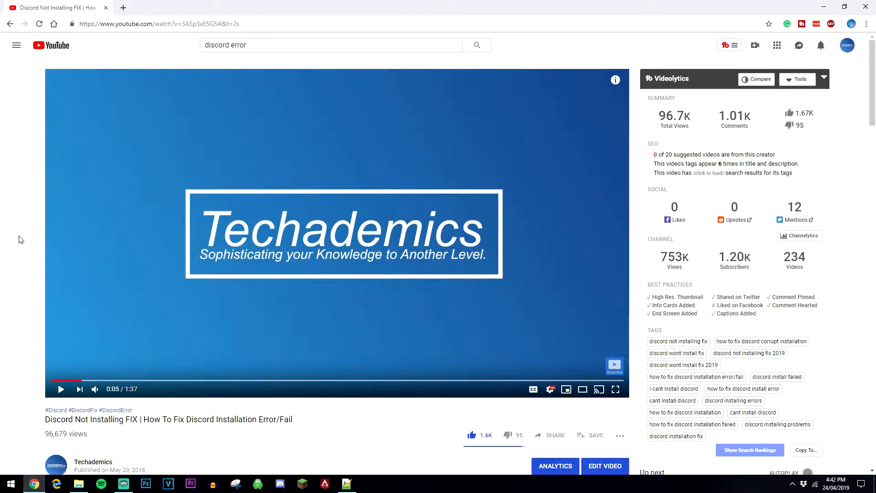
scroll("down", 3)
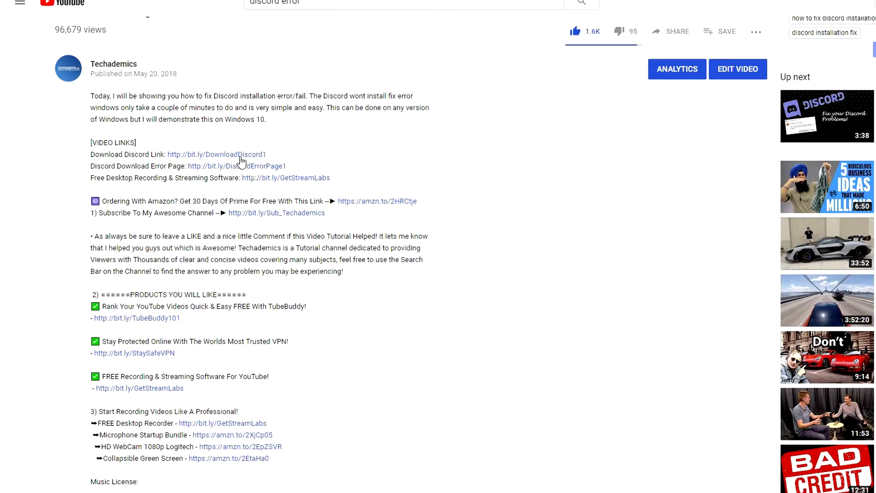
mouse_move(352, 187)
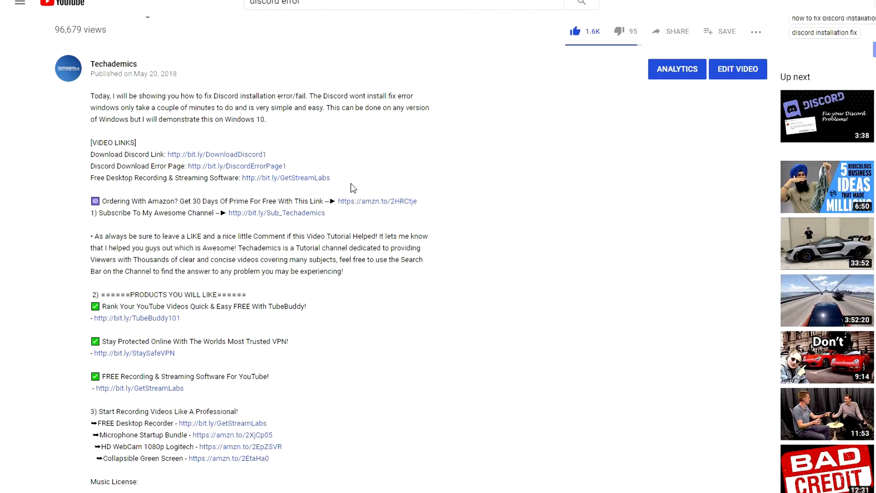
mouse_move(353, 166)
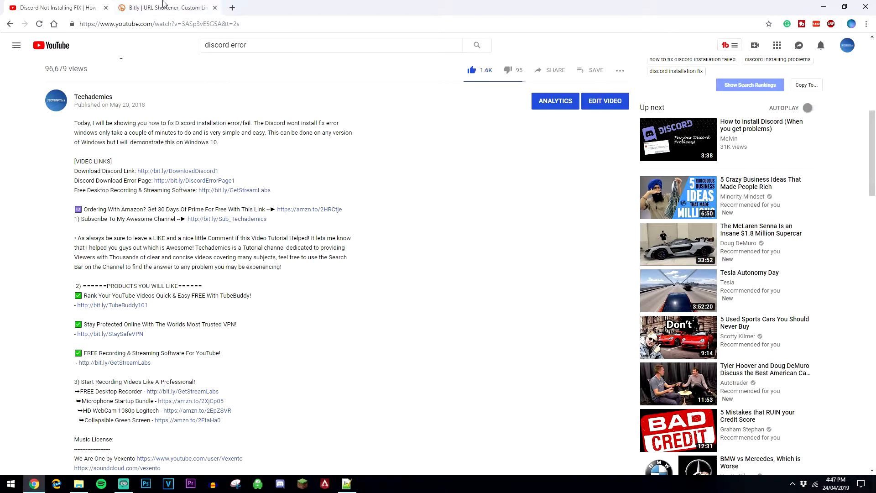
Switch to the Bitly homepage tab showing the shortened bitly.com link.
left_click(162, 7)
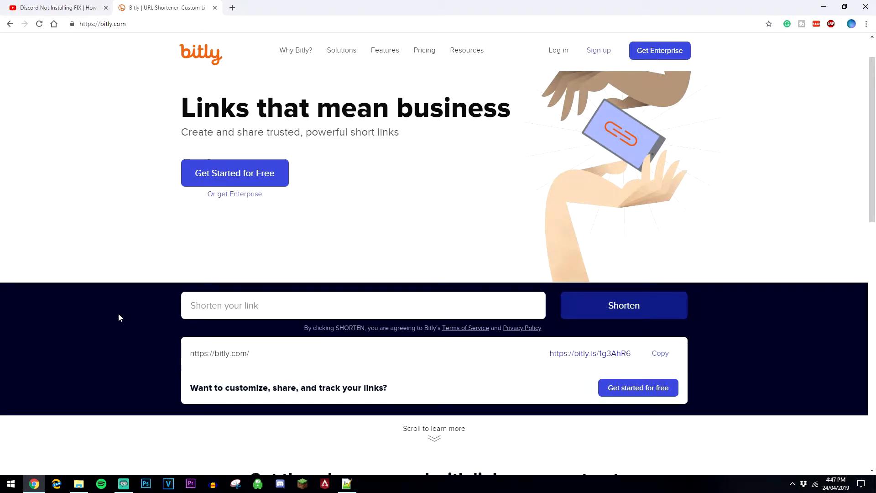
mouse_move(368, 157)
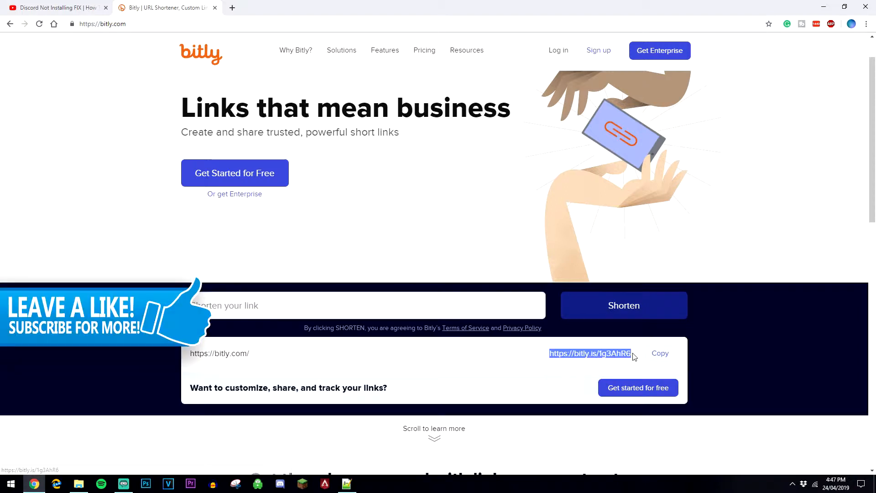
mouse_move(598, 381)
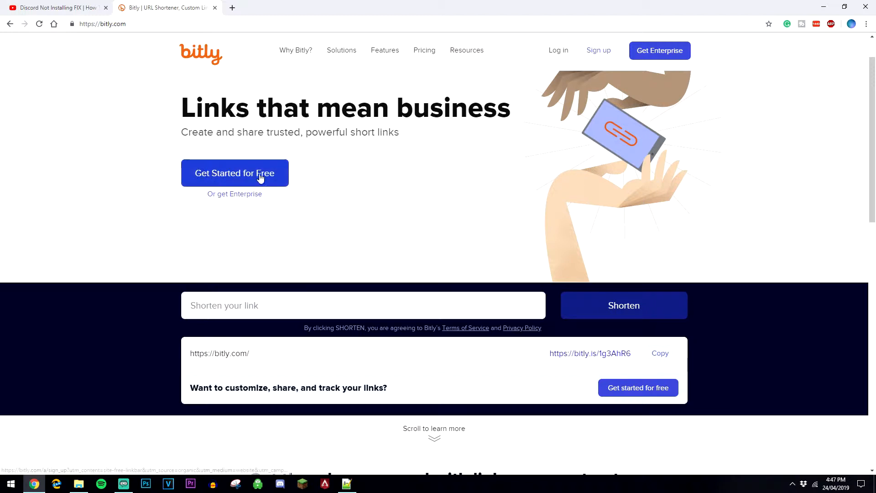
mouse_move(314, 186)
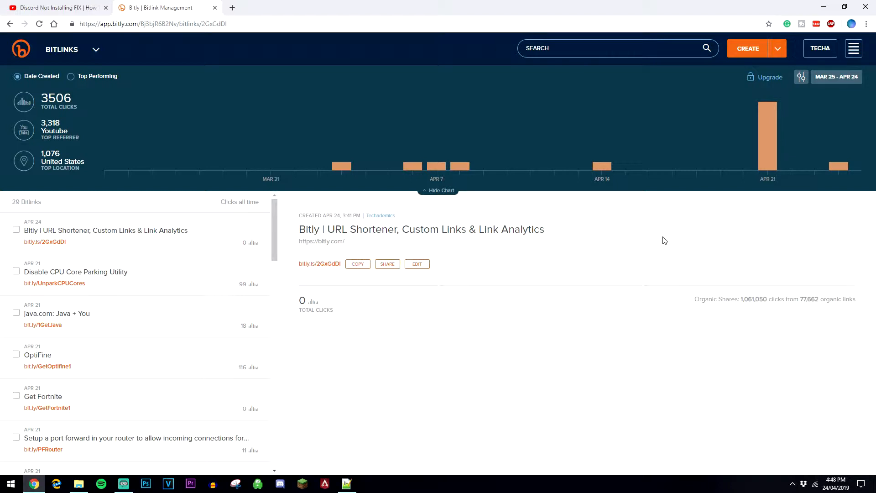
mouse_move(436, 165)
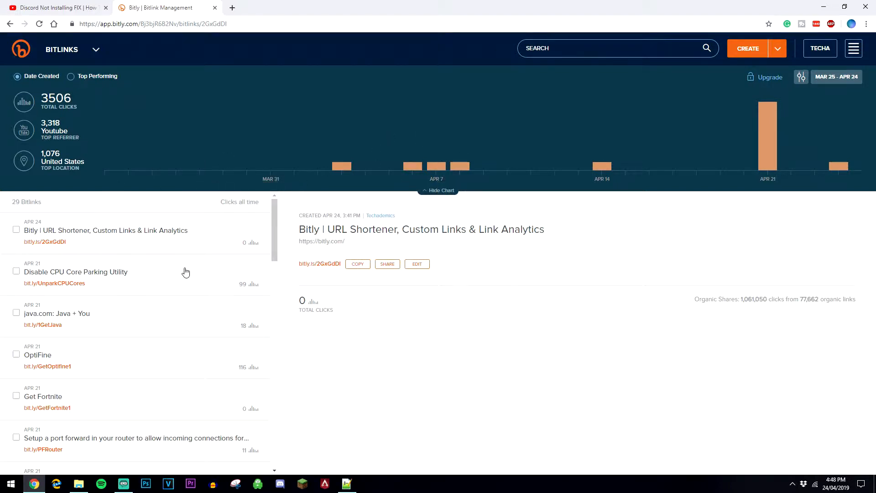
View the java.com Bitlink's click analytics showing 18 total clicks.
left_click(76, 272)
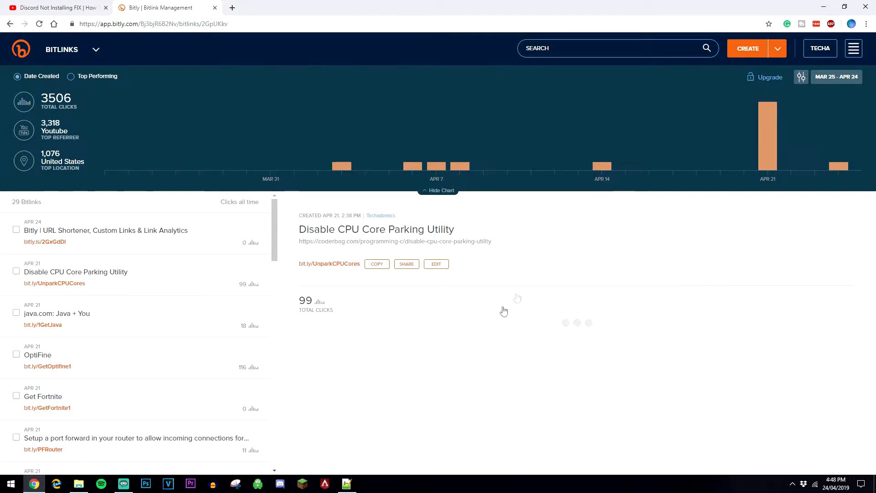
left_click(56, 313)
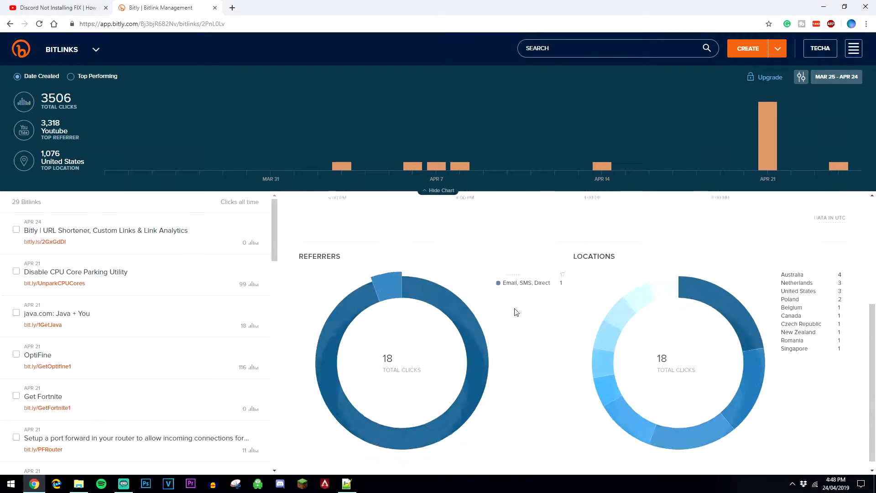
left_click(57, 313)
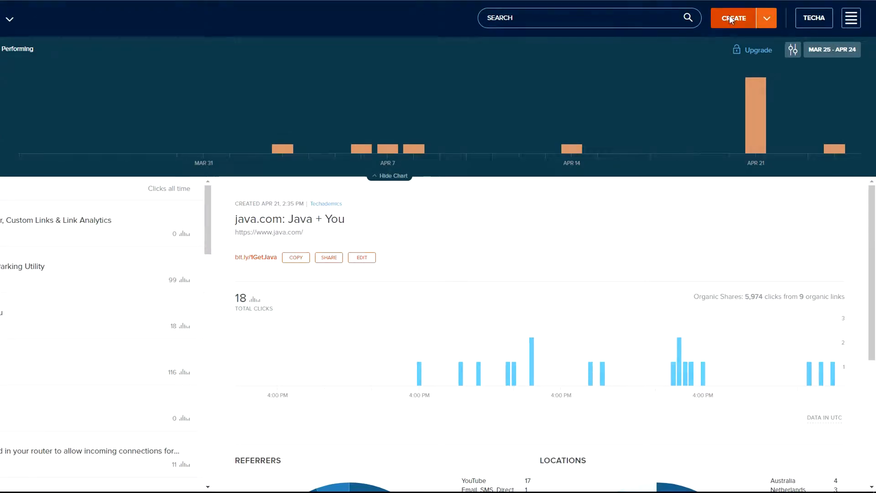
Give the bitly.com link the custom back-half Bitly101 and copy the new short link.
left_click(733, 18)
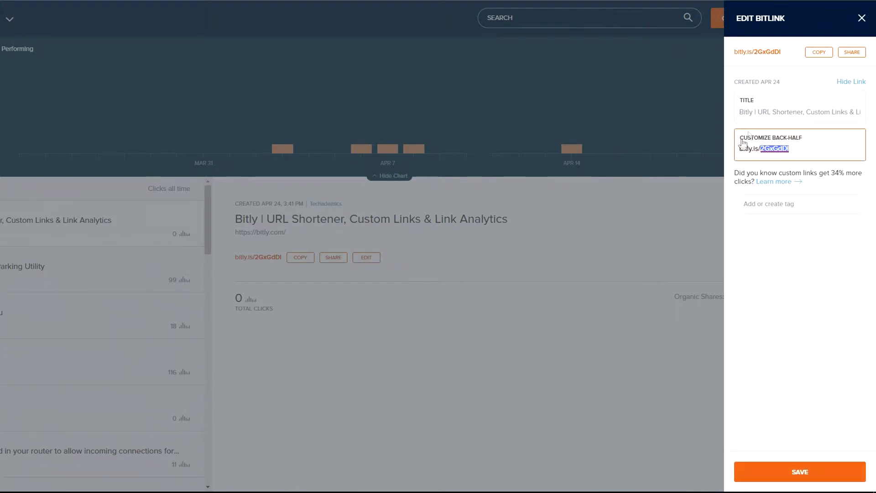
mouse_move(815, 153)
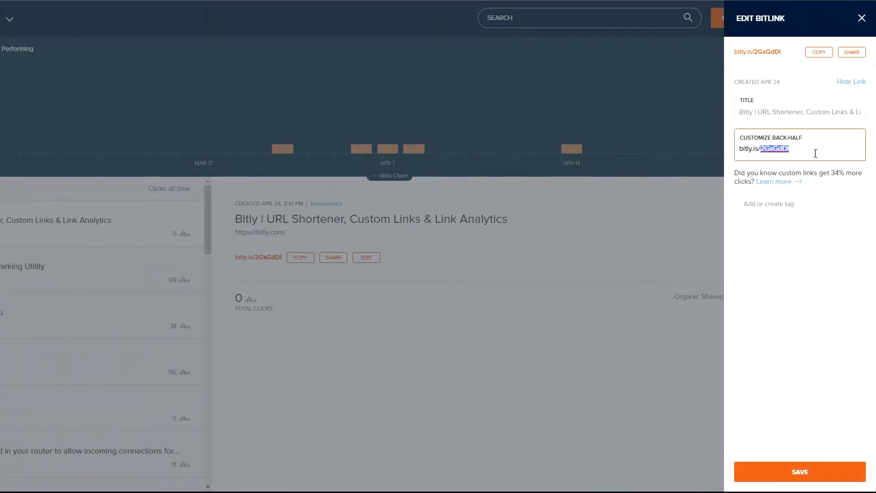
type("Bitly")
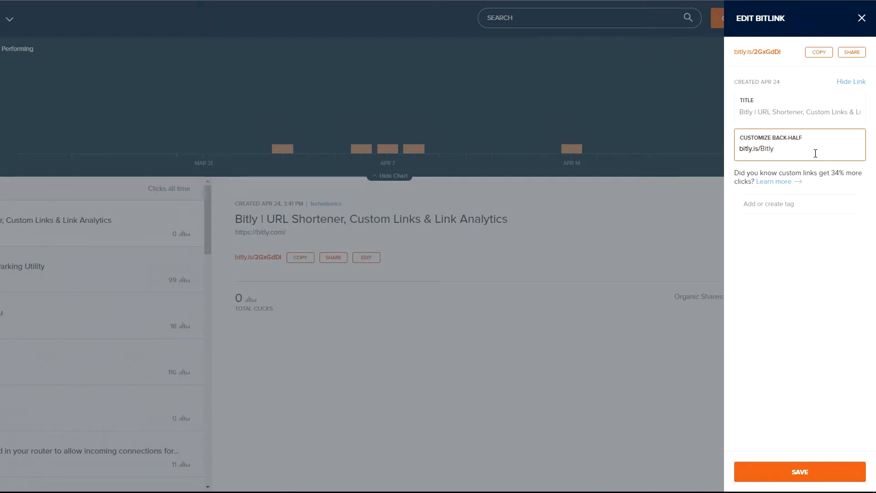
type("1011")
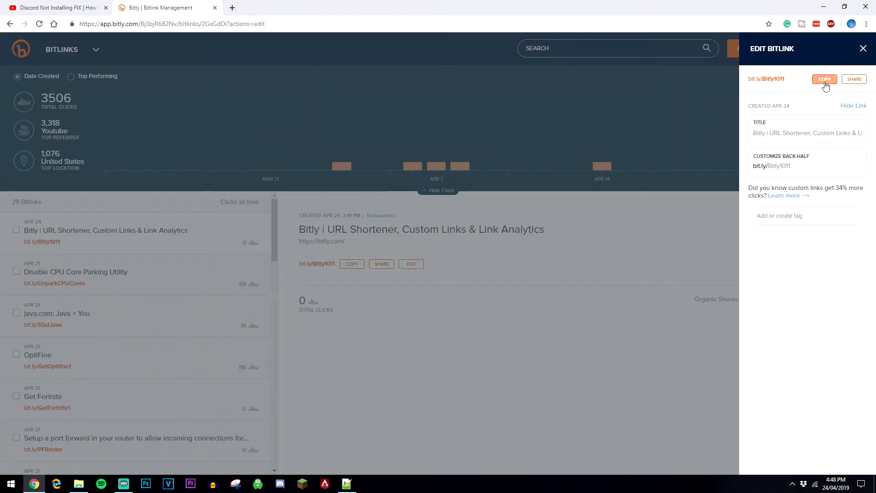
left_click(862, 48)
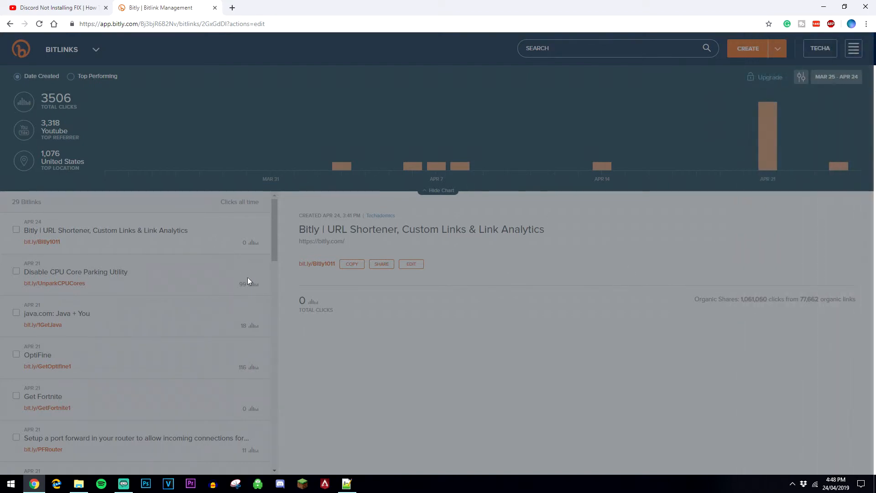
View the Discord Installer Errors link's analytics with 110 total clicks.
scroll("down", 3)
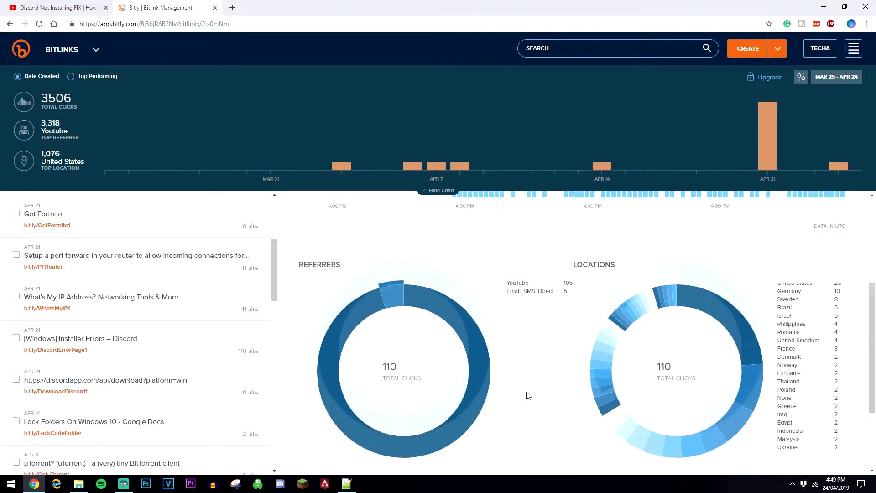
left_click(55, 7)
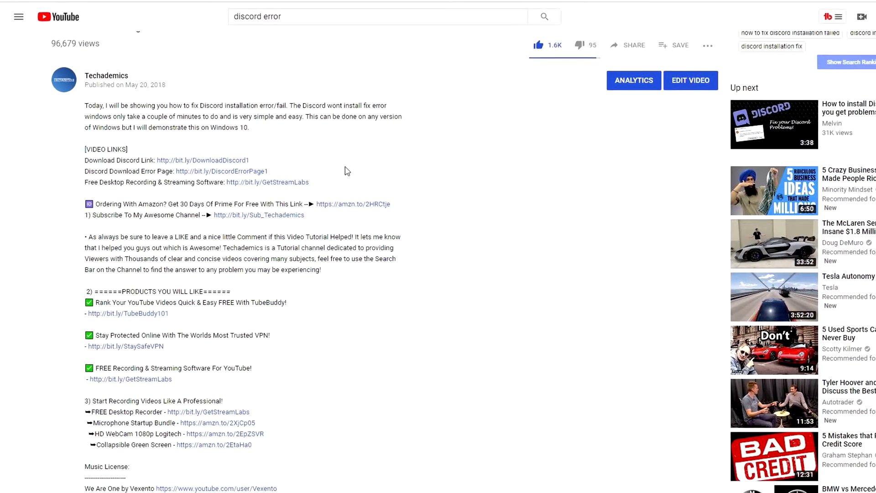
Scroll through the YouTube video description listing the Discord bit.ly links.
scroll("down", 3)
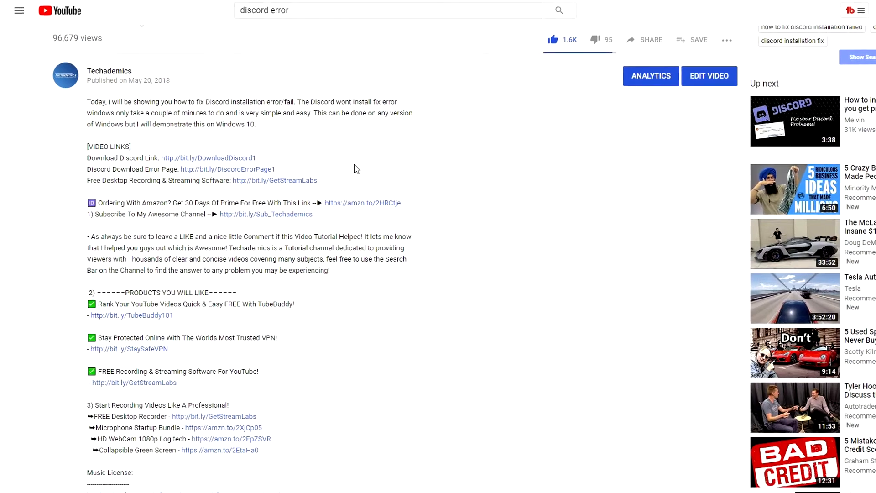
scroll("down", 3)
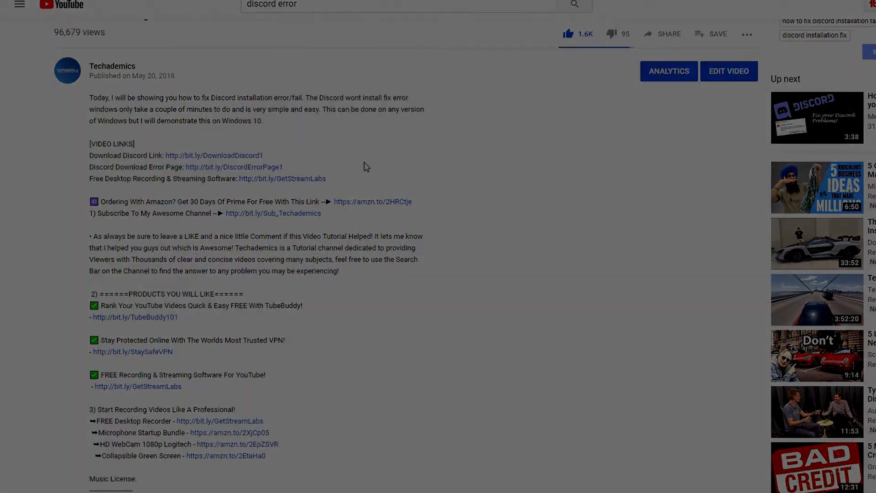